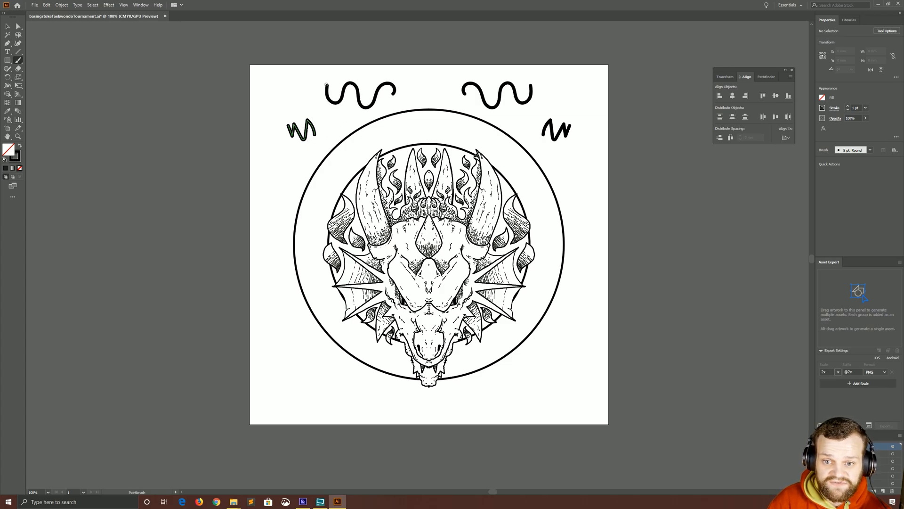
# Doodle one more squiggle beside the dragon, then create a new Web 1920×1080 document
pyautogui.moveTo(583, 312); pyautogui.dragTo(568, 374)
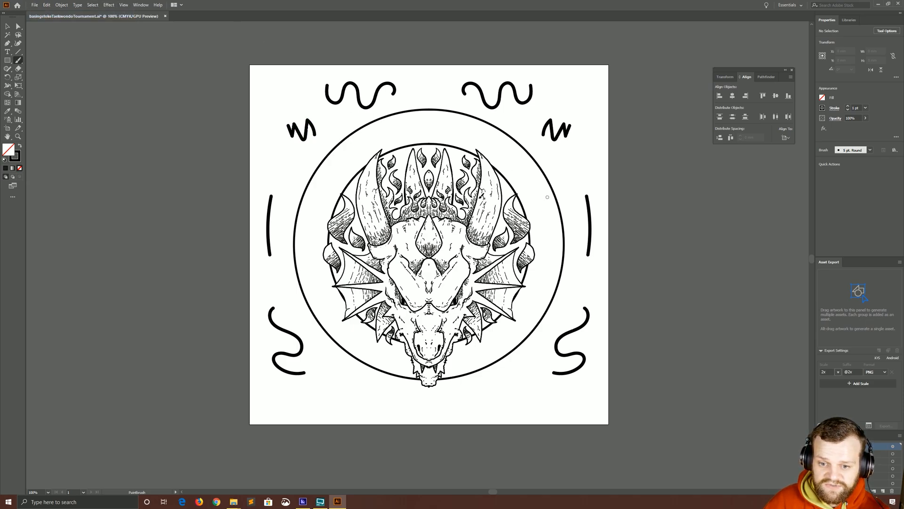
pyautogui.click(34, 4)
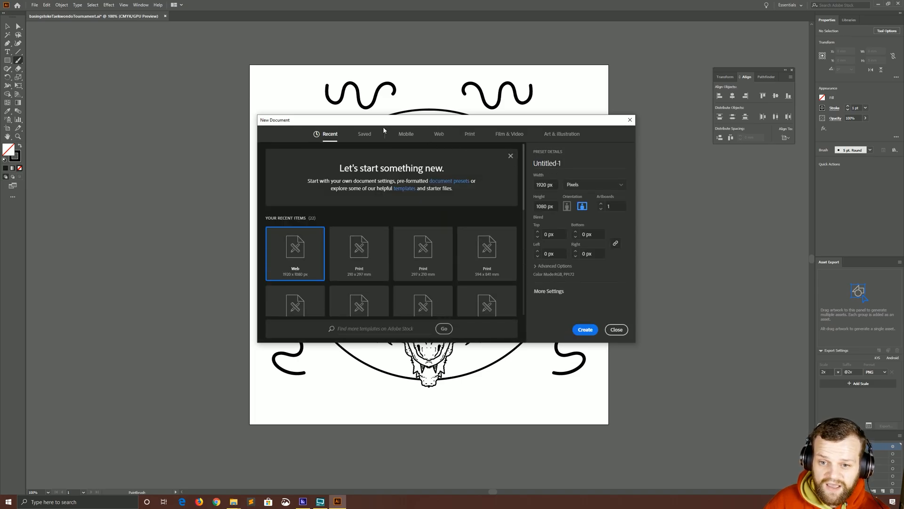
pyautogui.click(616, 329)
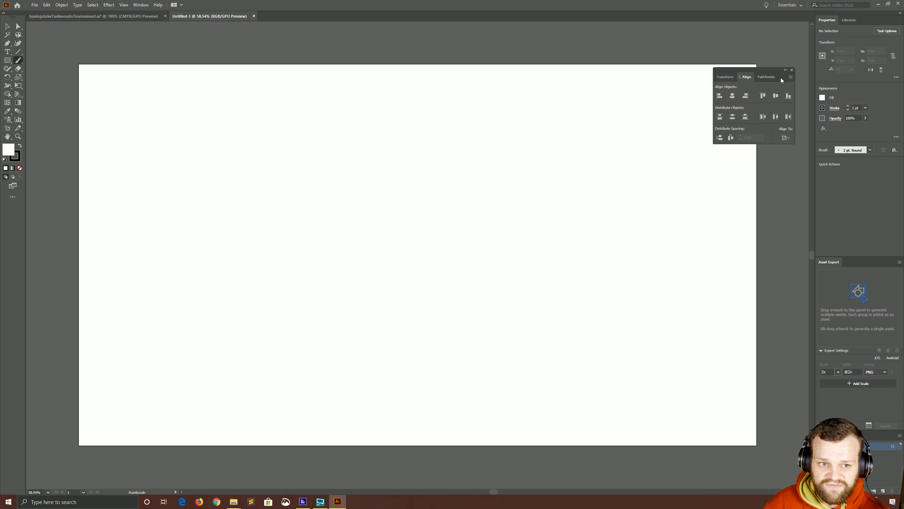
# Draw a horizontal line through the artboard's vertical centre, extending past both edges
pyautogui.click(791, 69)
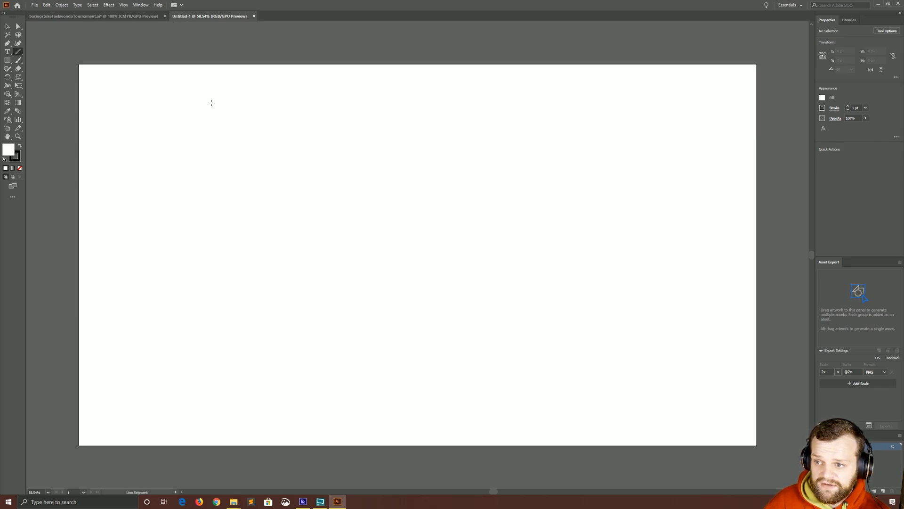
pyautogui.moveTo(658, 205)
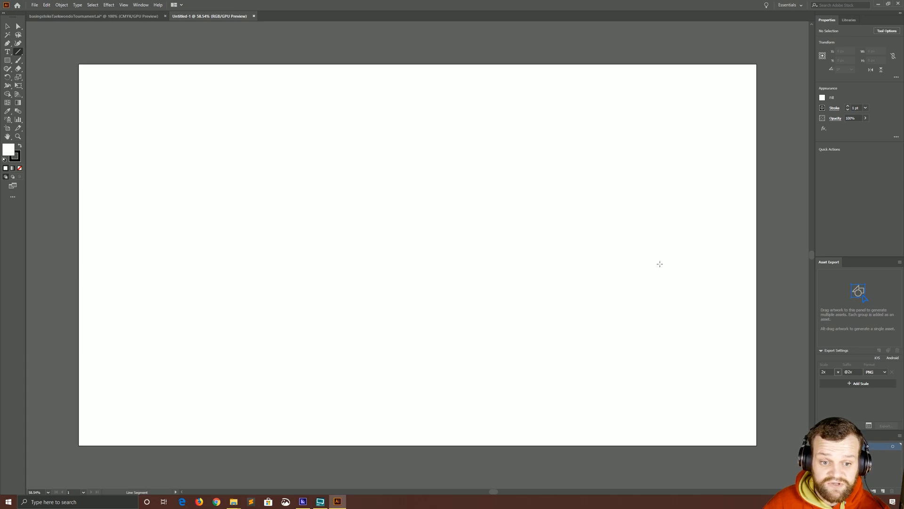
pyautogui.moveTo(417, 255); pyautogui.dragTo(505, 255)
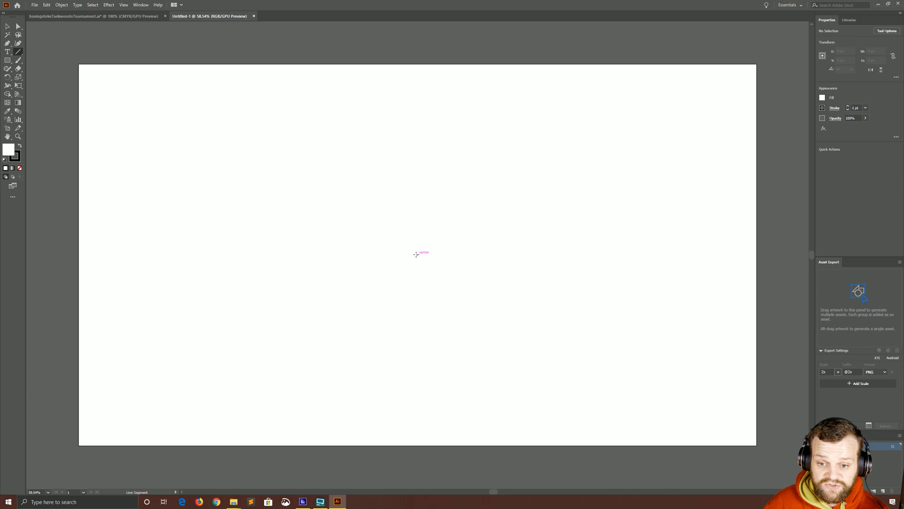
pyautogui.moveTo(418, 254); pyautogui.dragTo(775, 254)
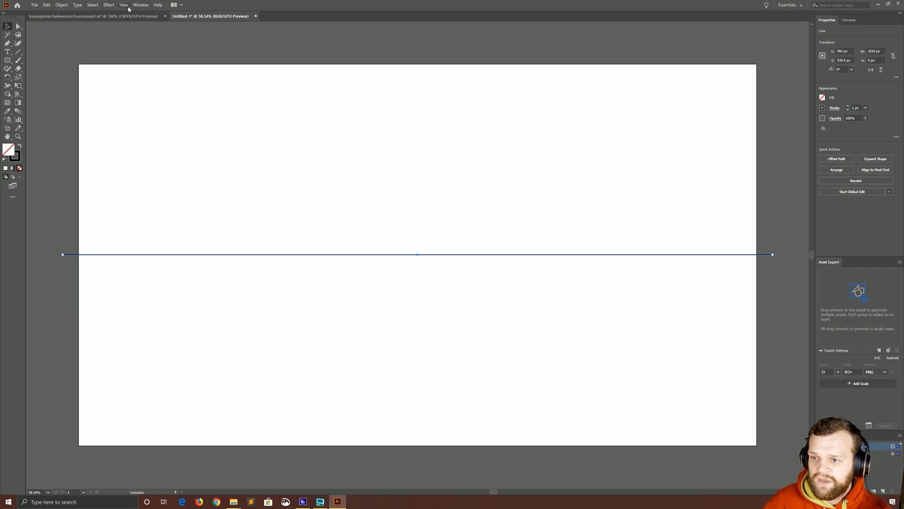
# Apply a Transform effect to the line with Reflect X and 1 copy
pyautogui.click(109, 5)
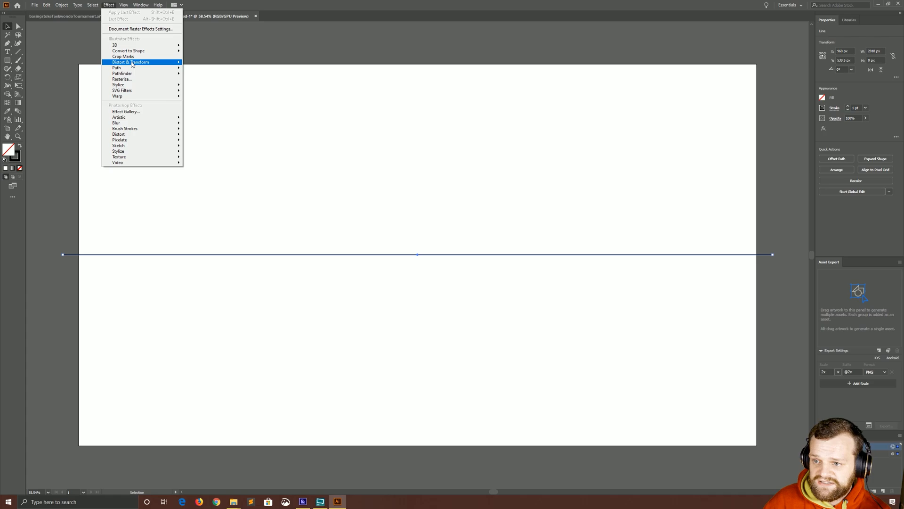
pyautogui.moveTo(219, 89)
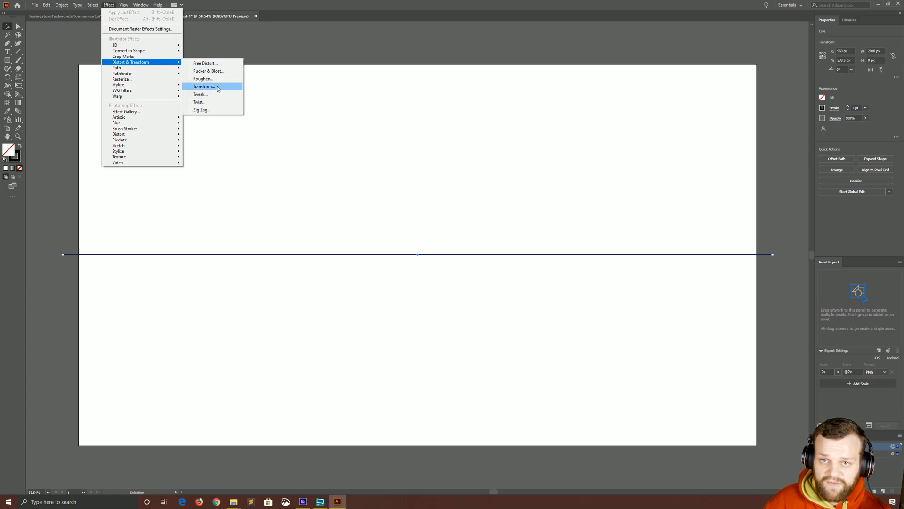
pyautogui.click(203, 87)
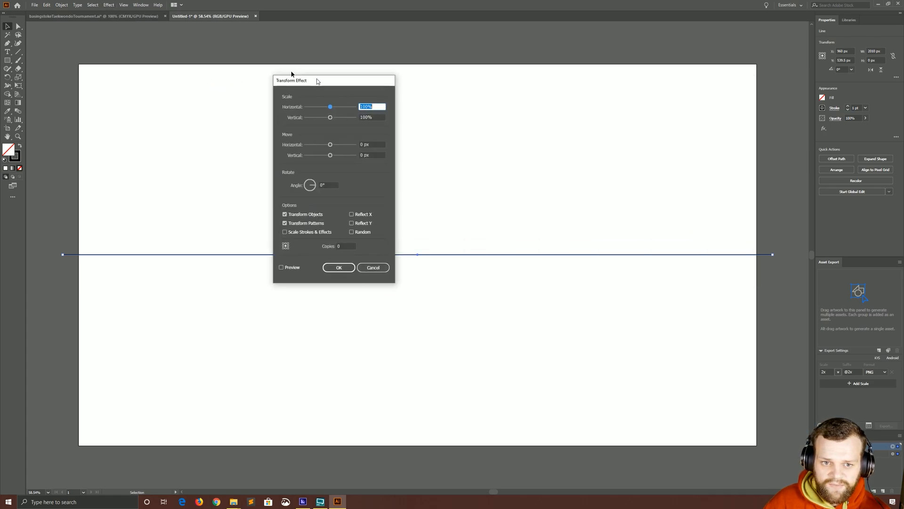
pyautogui.moveTo(291, 81); pyautogui.dragTo(231, 41)
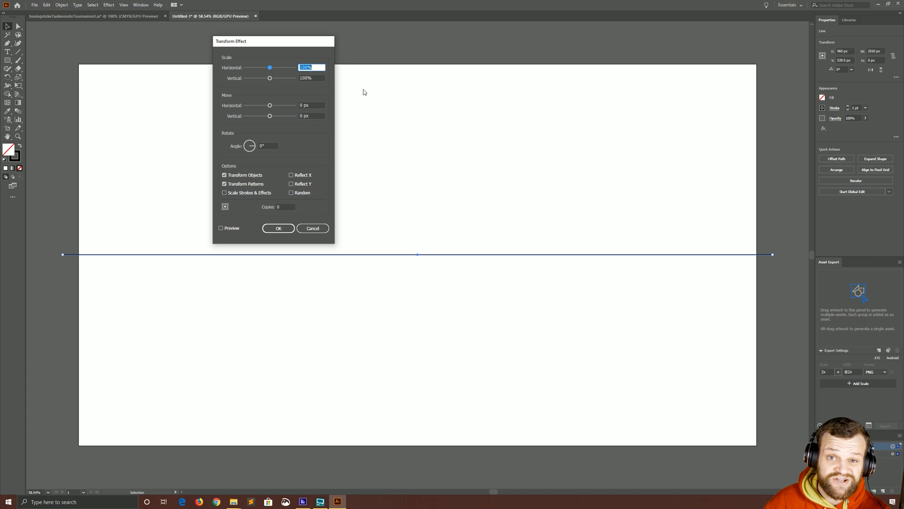
pyautogui.moveTo(292, 122)
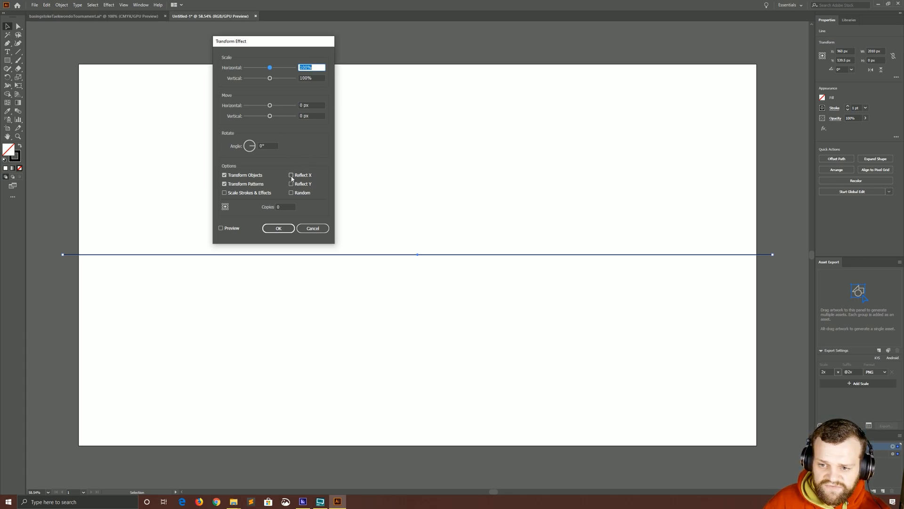
pyautogui.click(291, 175)
pyautogui.write('1')
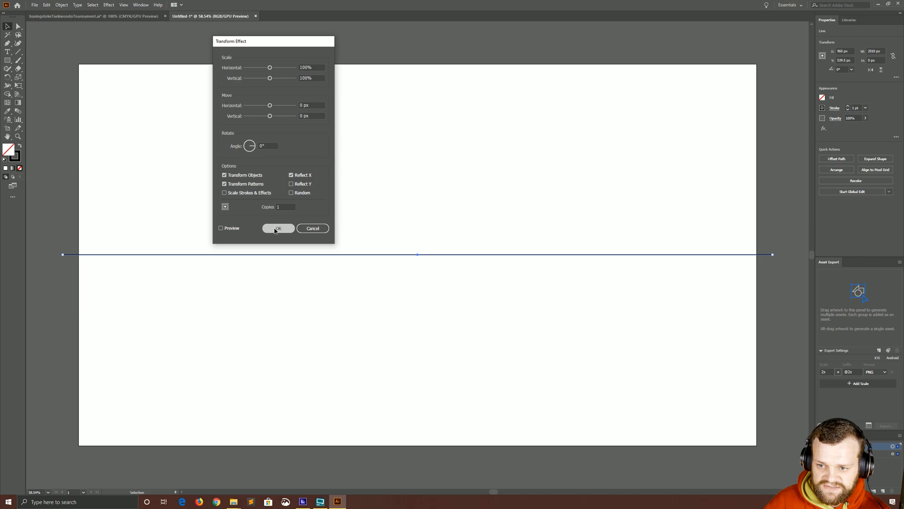
pyautogui.click(278, 228)
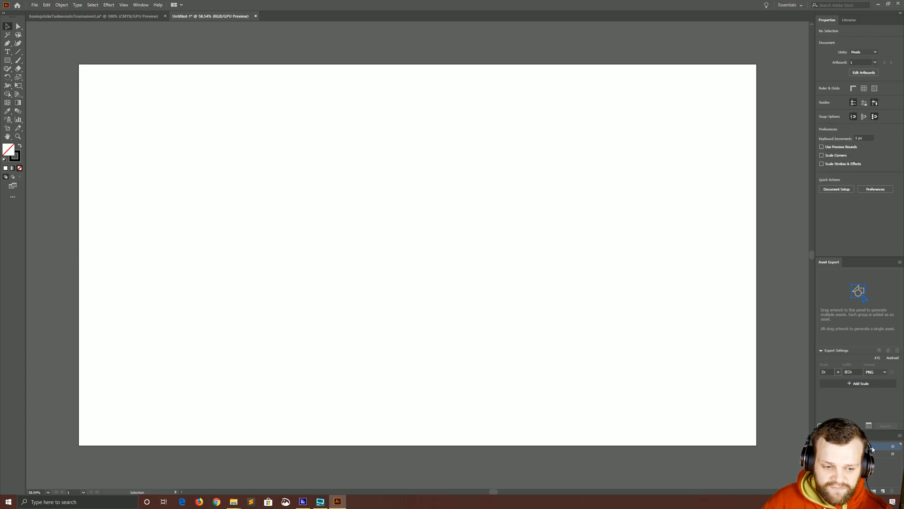
pyautogui.moveTo(268, 150)
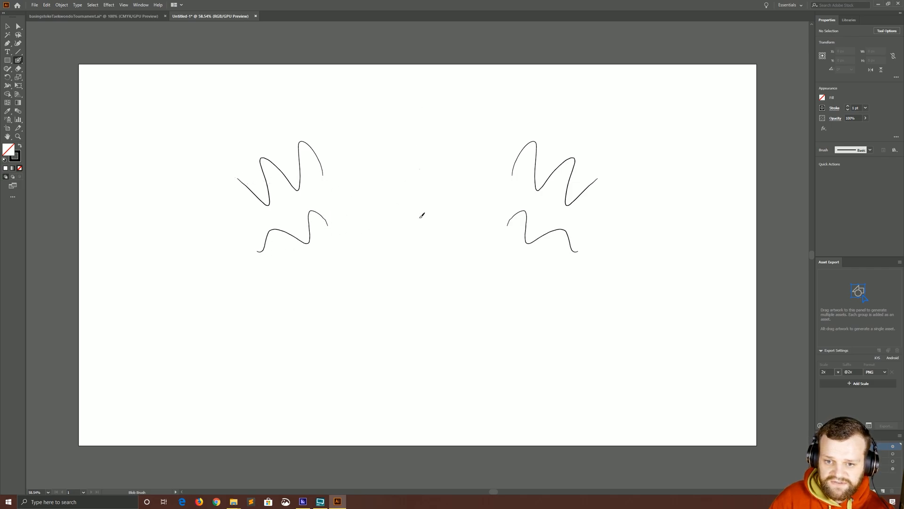
pyautogui.moveTo(385, 281)
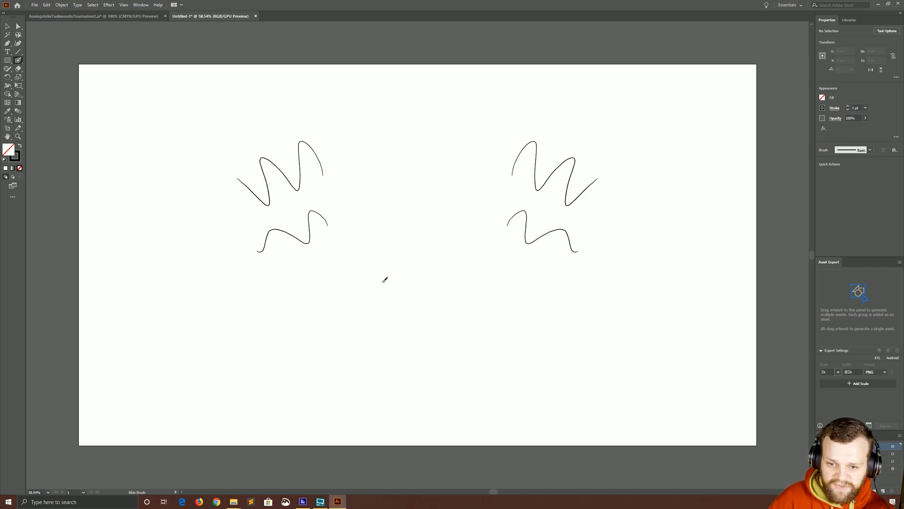
pyautogui.moveTo(149, 211)
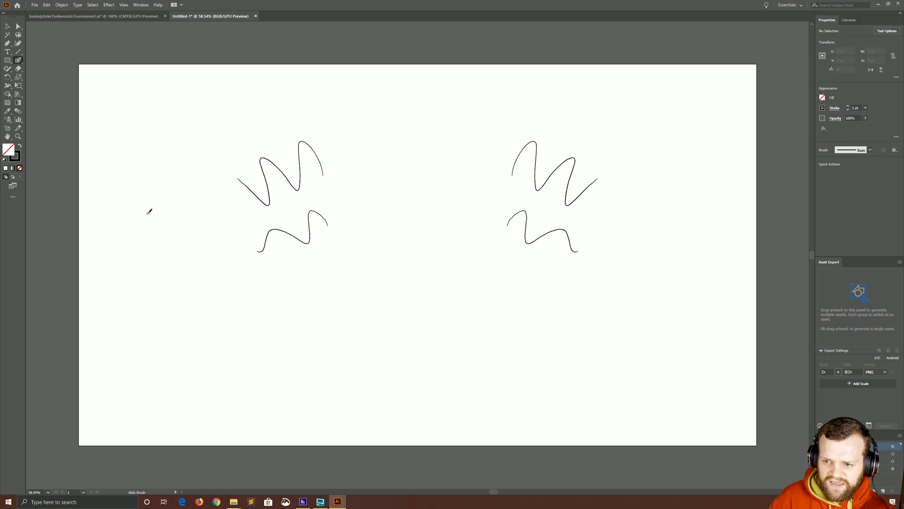
pyautogui.moveTo(239, 150)
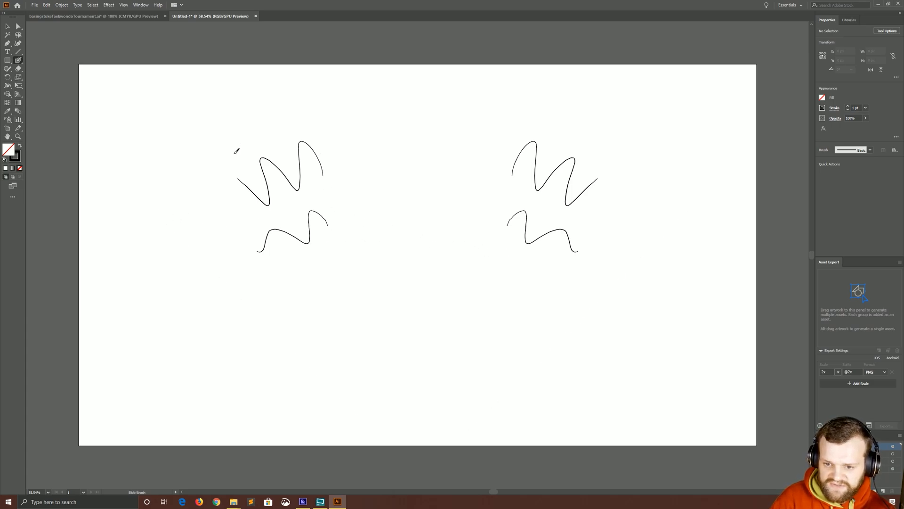
# Paint a long horizontal stroke and small eye marks that mirror across the artboard
pyautogui.moveTo(196, 187); pyautogui.dragTo(641, 188)
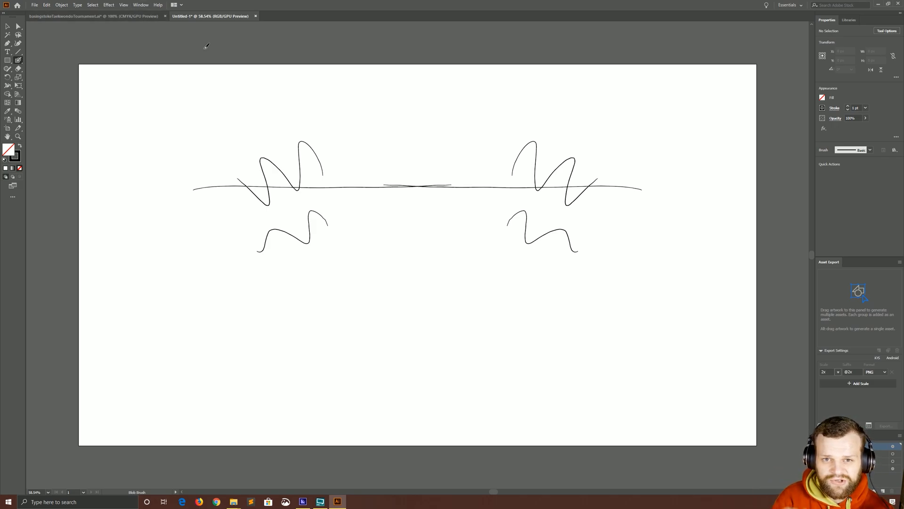
pyautogui.moveTo(259, 117)
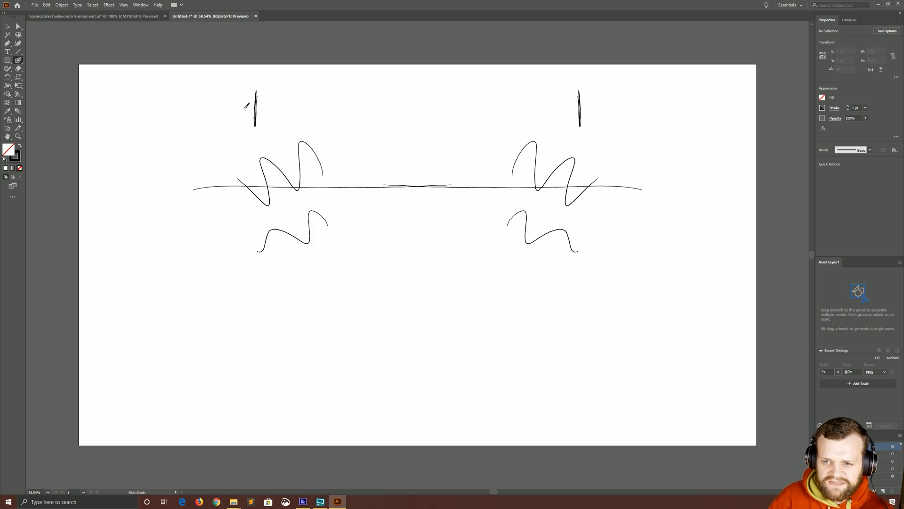
pyautogui.moveTo(239, 101); pyautogui.dragTo(247, 115)
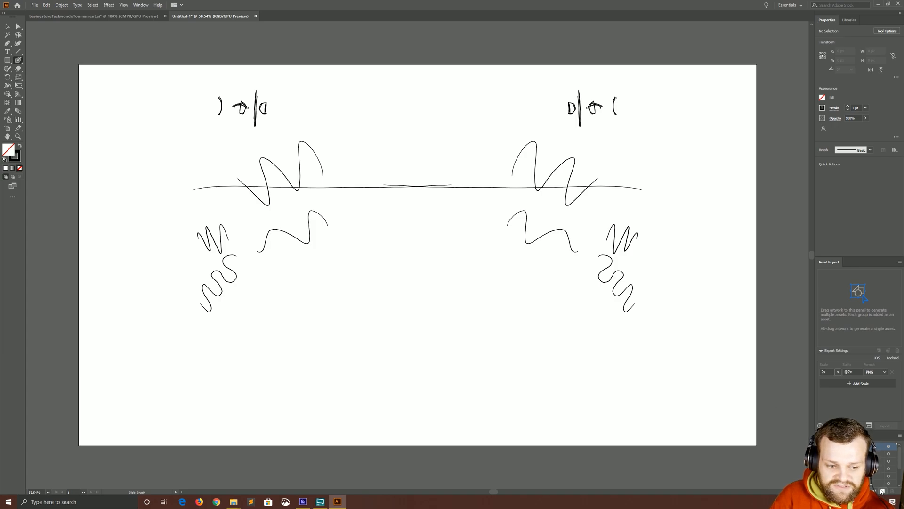
pyautogui.moveTo(64, 71)
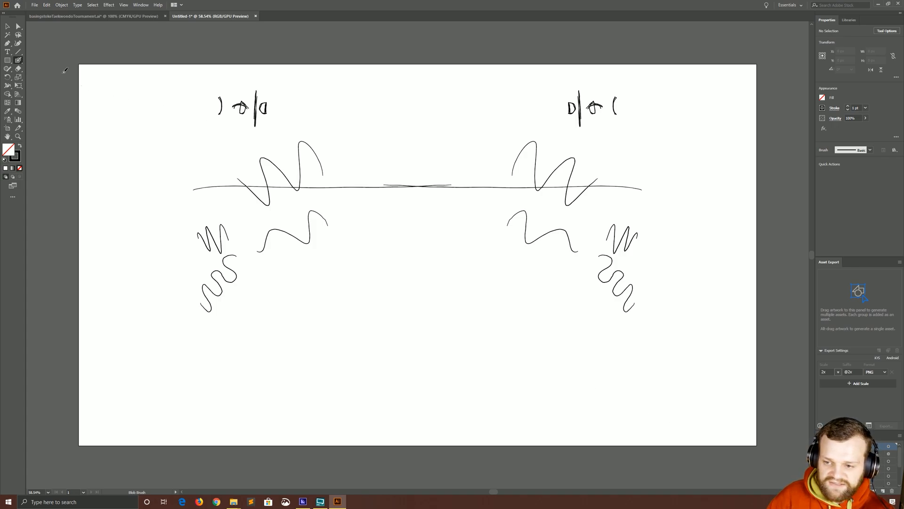
pyautogui.moveTo(107, 57)
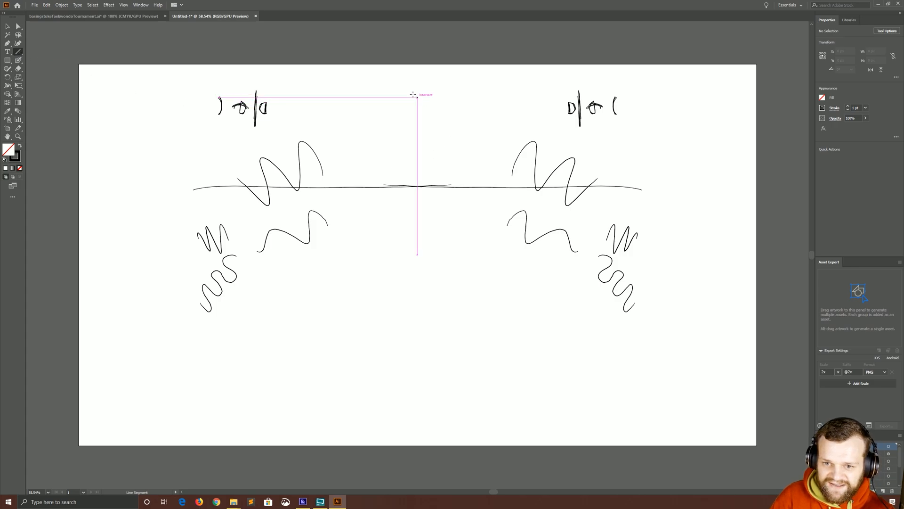
# Draw a vertical centre line from top to bottom of the artboard
pyautogui.moveTo(417, 95); pyautogui.dragTo(418, 456)
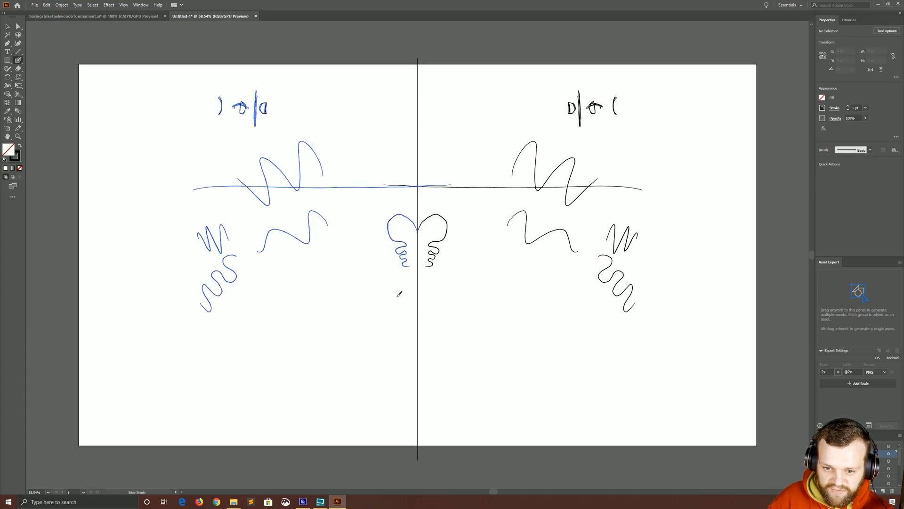
# Paint the jaw outline, eyes, cheek lines, horns and head outline of the mirrored dragon
pyautogui.moveTo(391, 300); pyautogui.dragTo(410, 351)
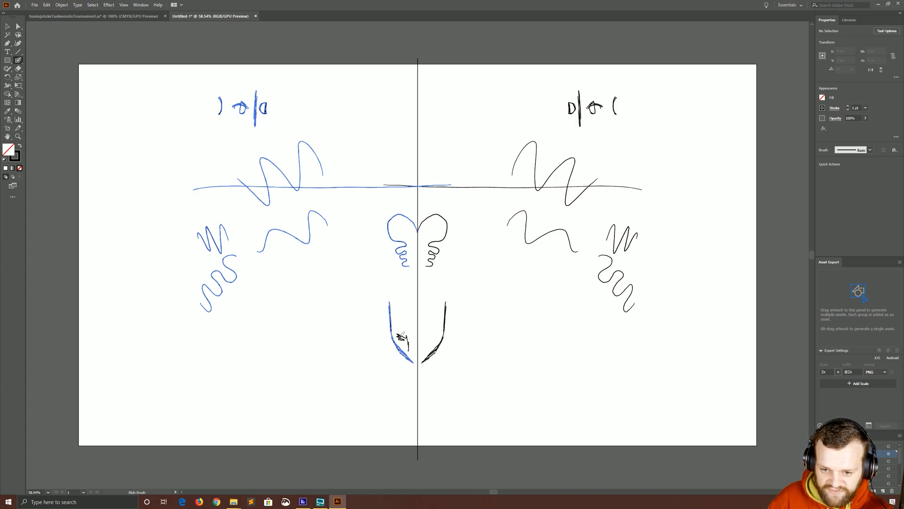
pyautogui.moveTo(404, 294); pyautogui.dragTo(430, 340)
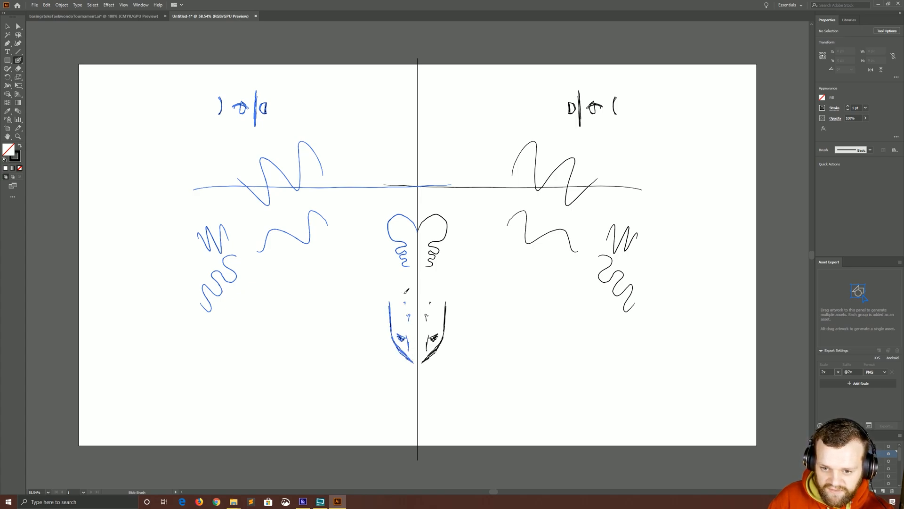
pyautogui.moveTo(388, 256); pyautogui.dragTo(395, 294)
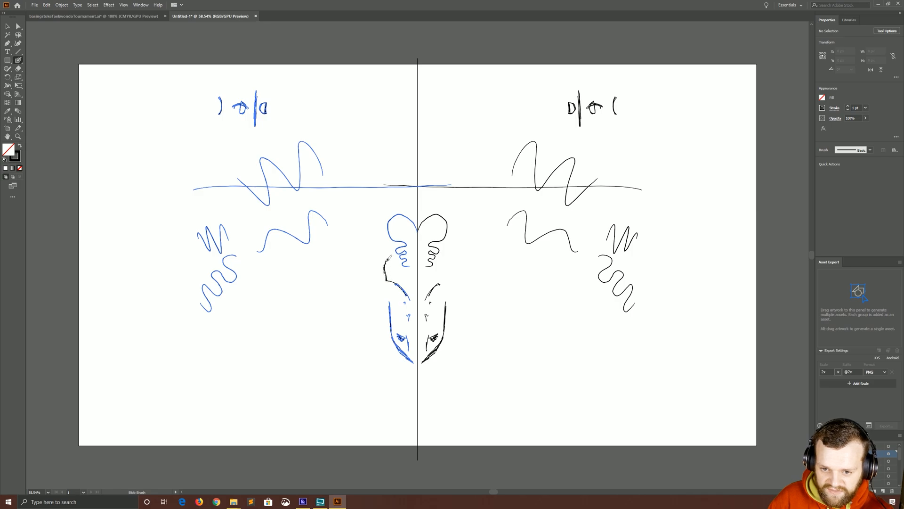
pyautogui.moveTo(381, 266); pyautogui.dragTo(453, 277)
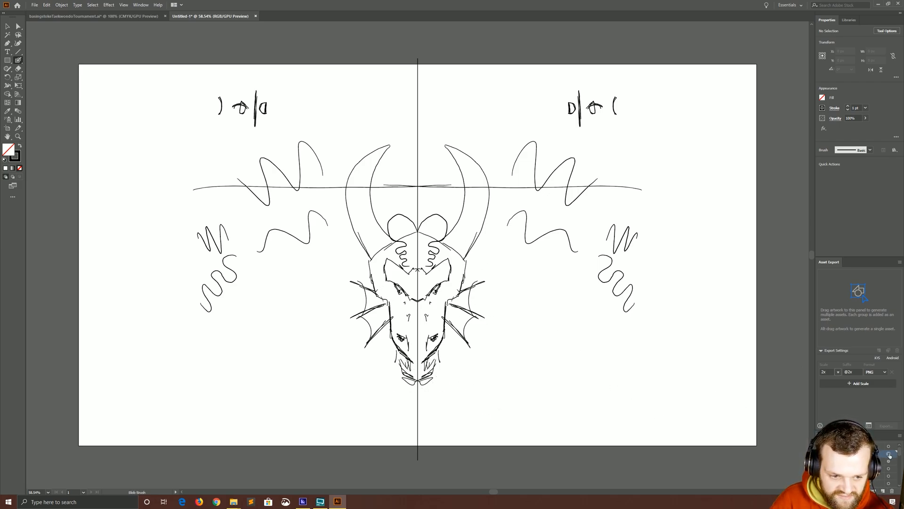
# Add a wavy tongue below the mouth, glance at the emblem tab and return to the sketch
pyautogui.moveTo(424, 386); pyautogui.dragTo(493, 419)
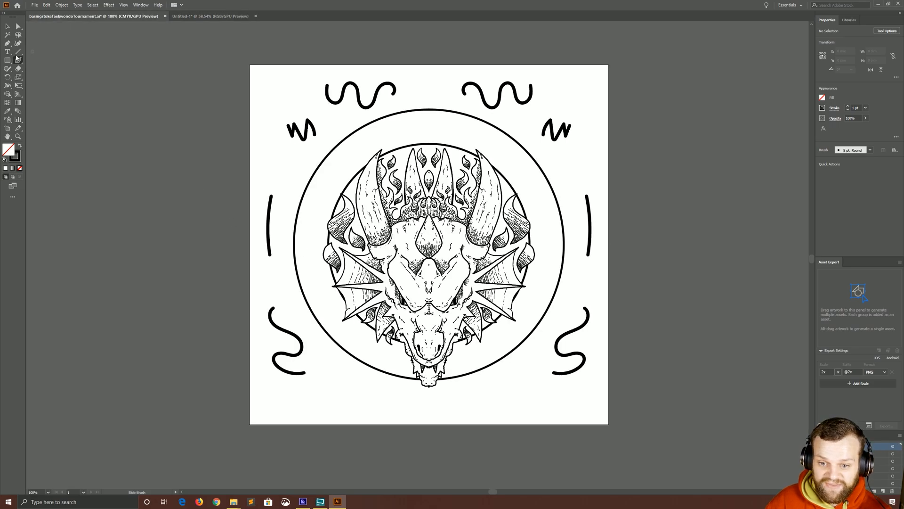
pyautogui.click(6, 29)
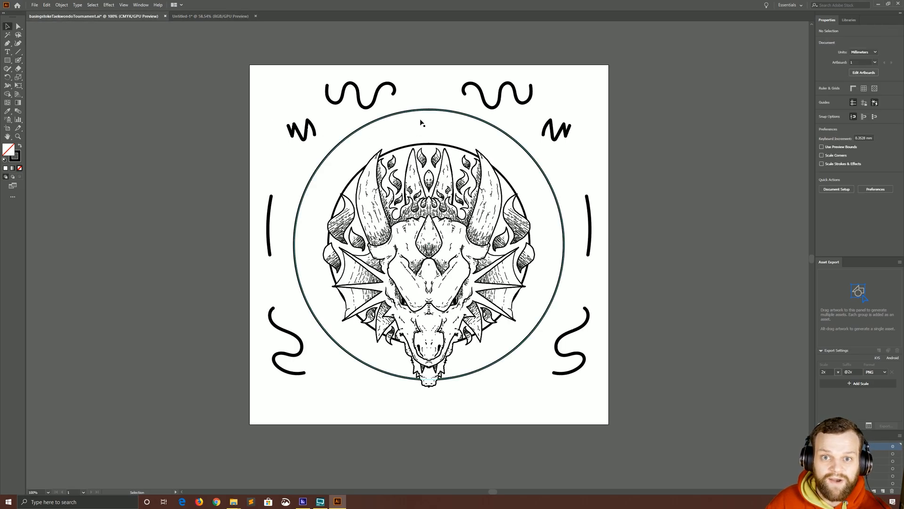
pyautogui.click(210, 17)
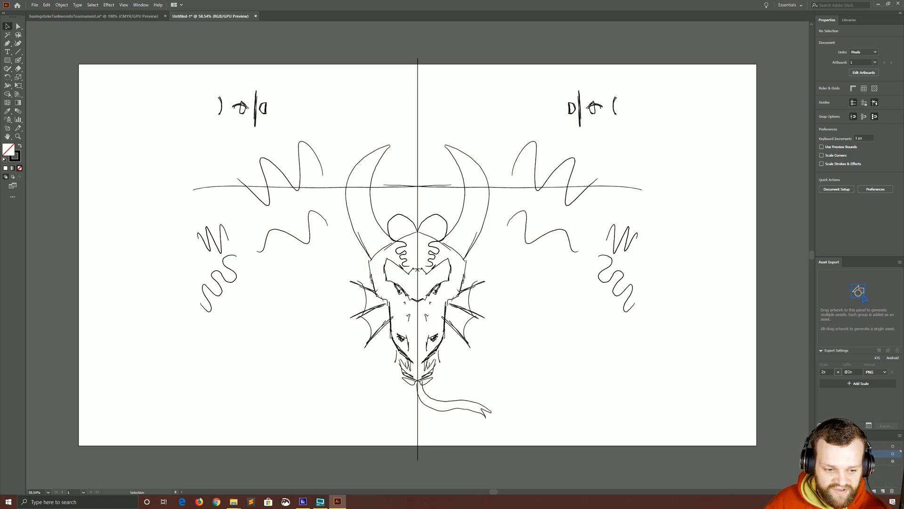
pyautogui.moveTo(676, 434)
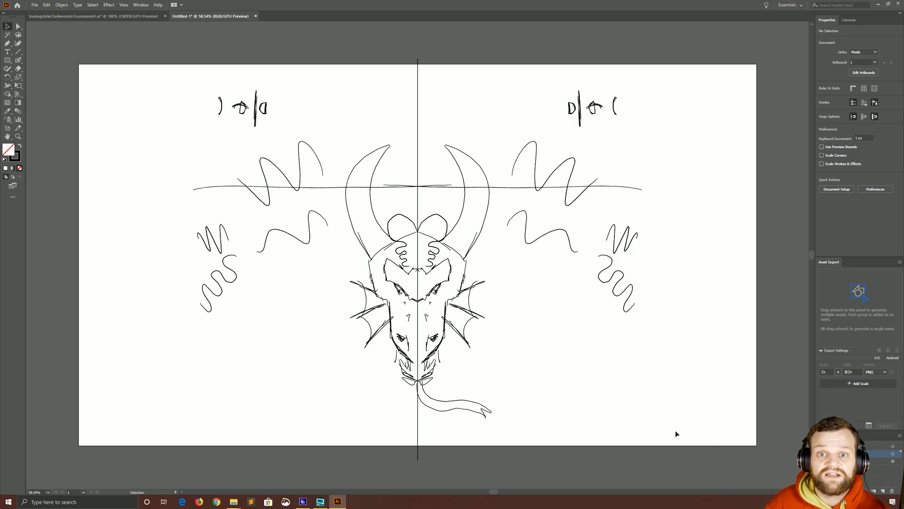